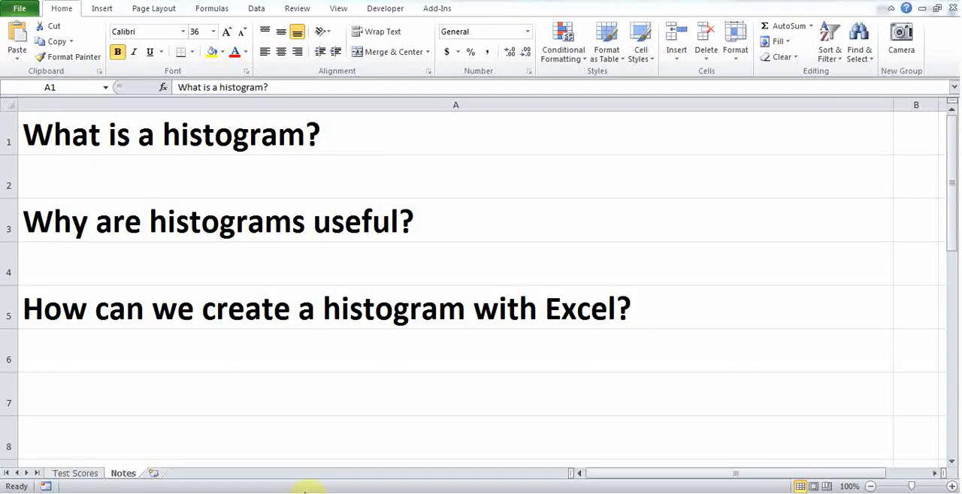
# On Test Scores, add a Bin heading in C1 and fill 60, 65 … 100 down to C10.
pyautogui.click(75, 473)
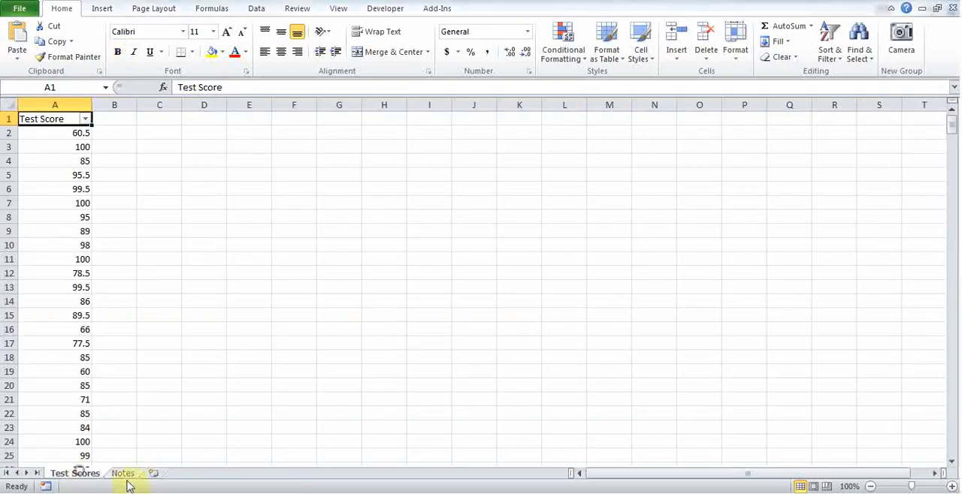
pyautogui.moveTo(181, 122)
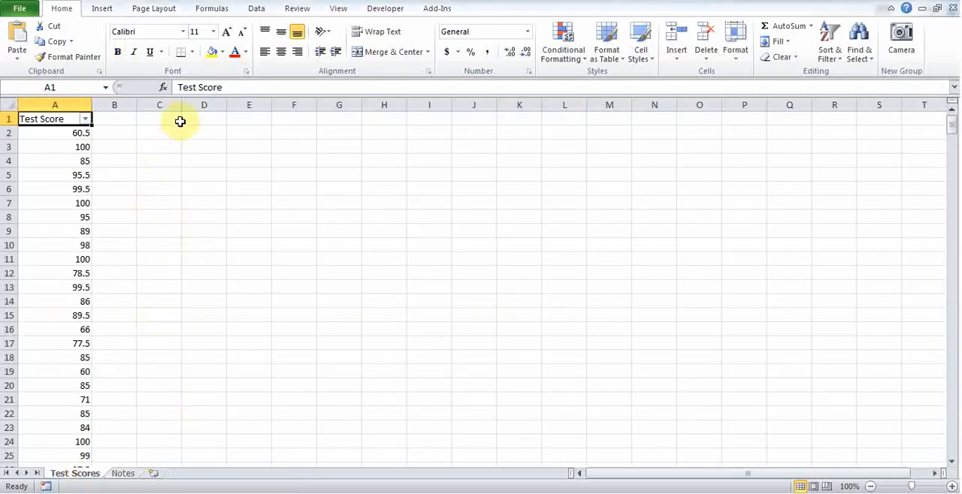
pyautogui.click(159, 118)
pyautogui.write('Bin')
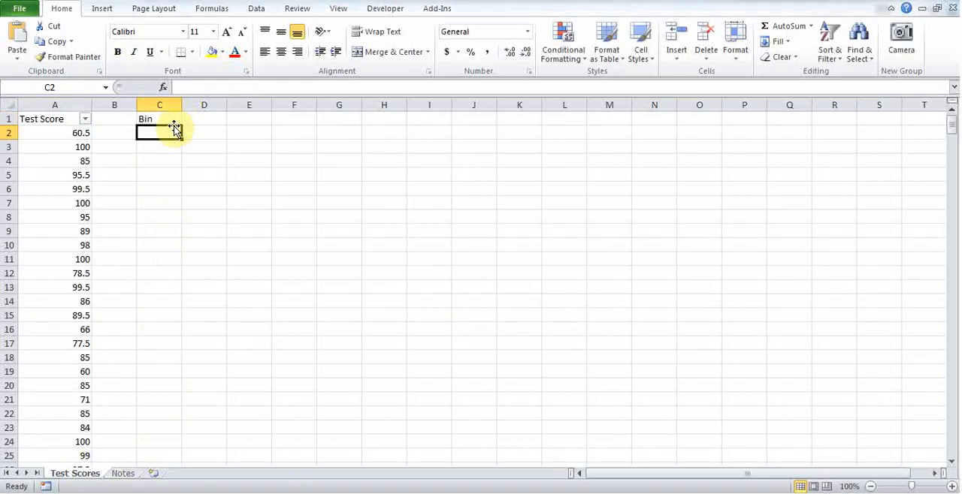
pyautogui.click(159, 146)
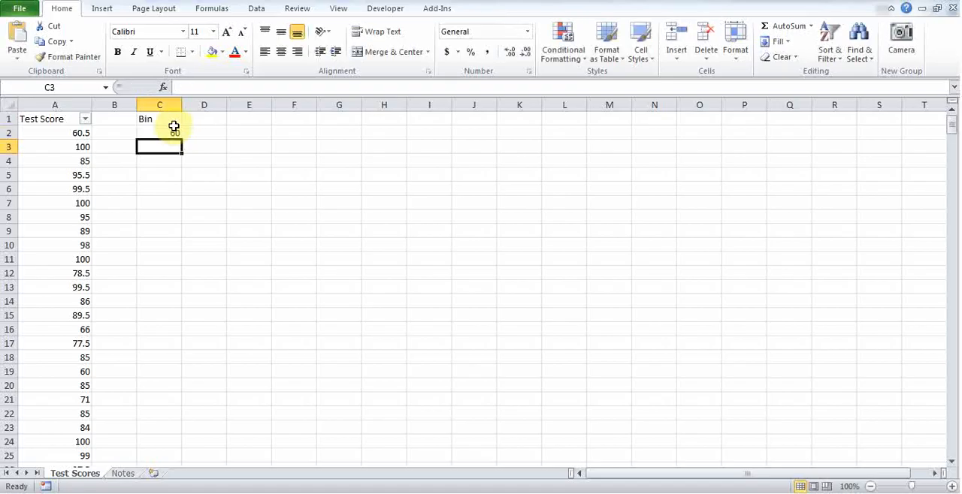
pyautogui.write('6')
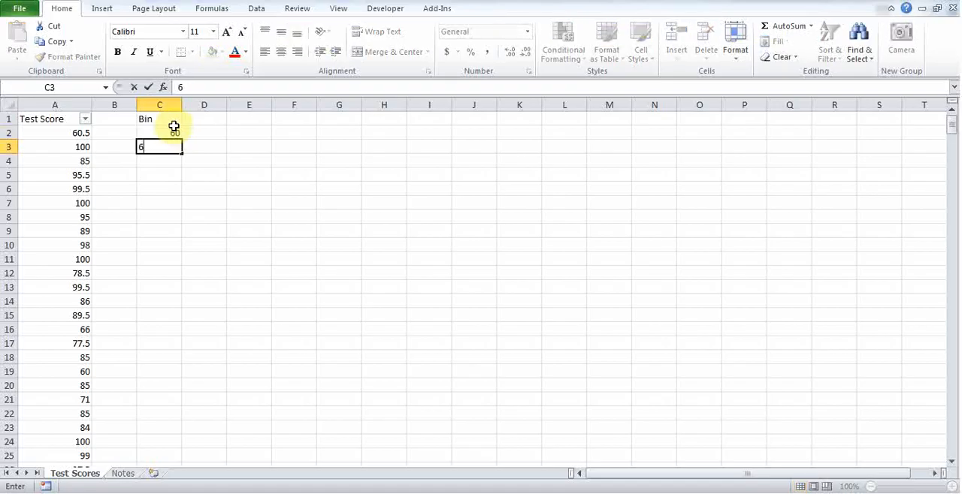
pyautogui.press('Return')
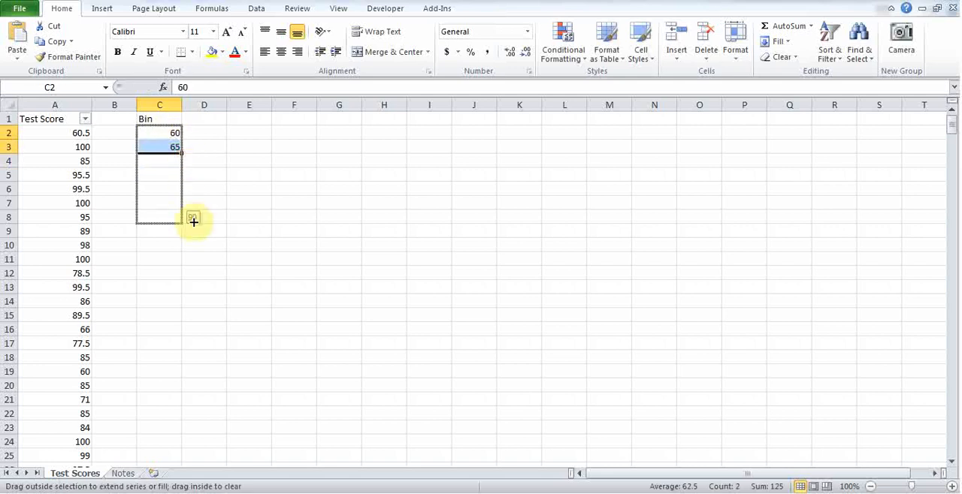
pyautogui.moveTo(193, 220); pyautogui.dragTo(190, 246)
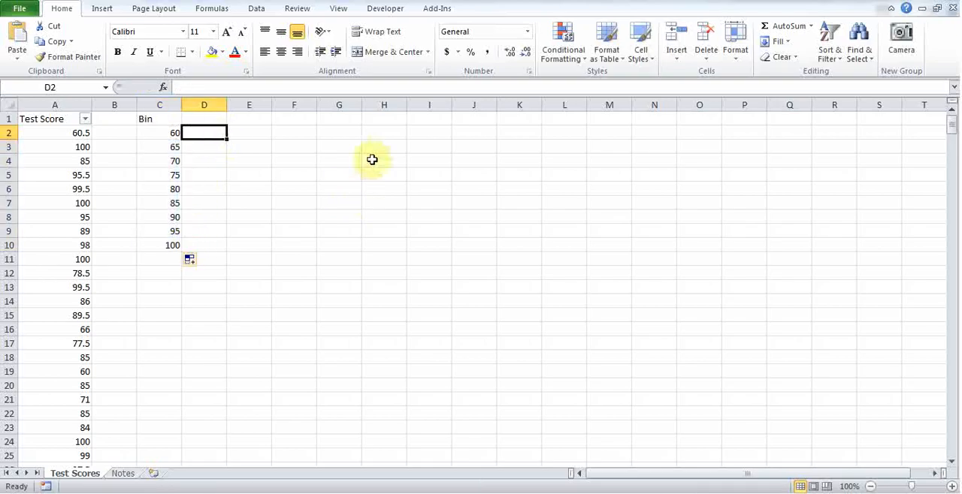
# Check that Analysis ToolPak is enabled under Excel Options Add-Ins.
pyautogui.click(255, 8)
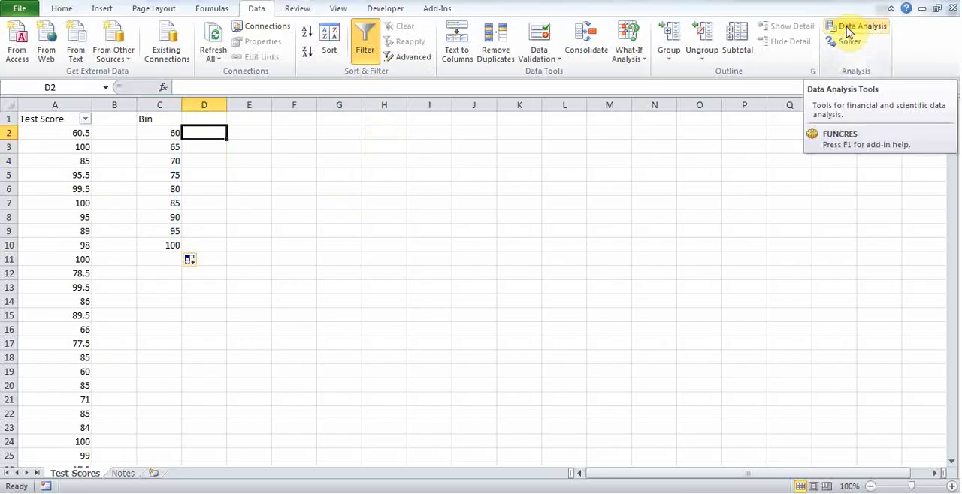
pyautogui.click(20, 8)
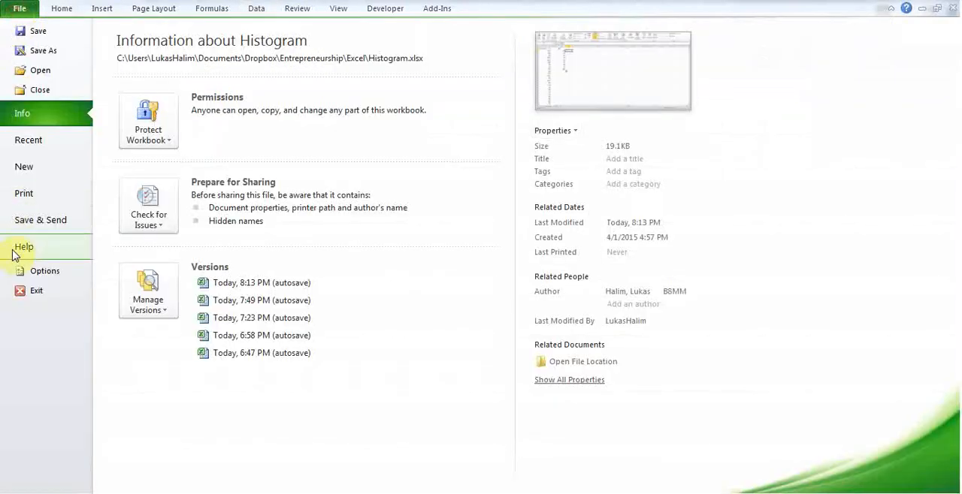
pyautogui.click(45, 272)
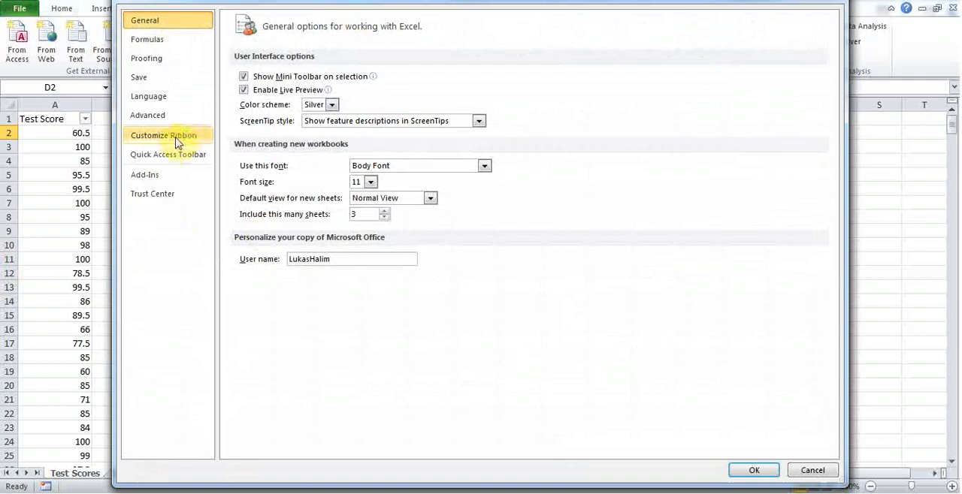
pyautogui.click(144, 174)
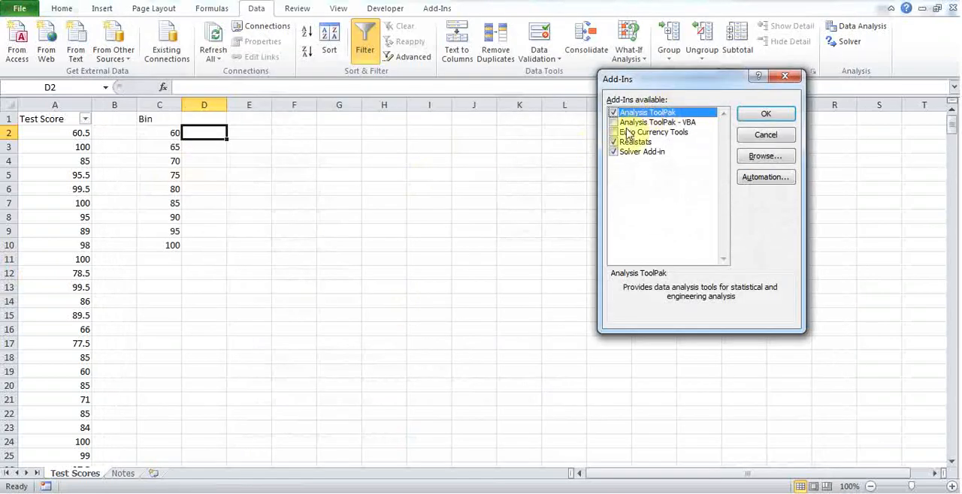
pyautogui.click(764, 113)
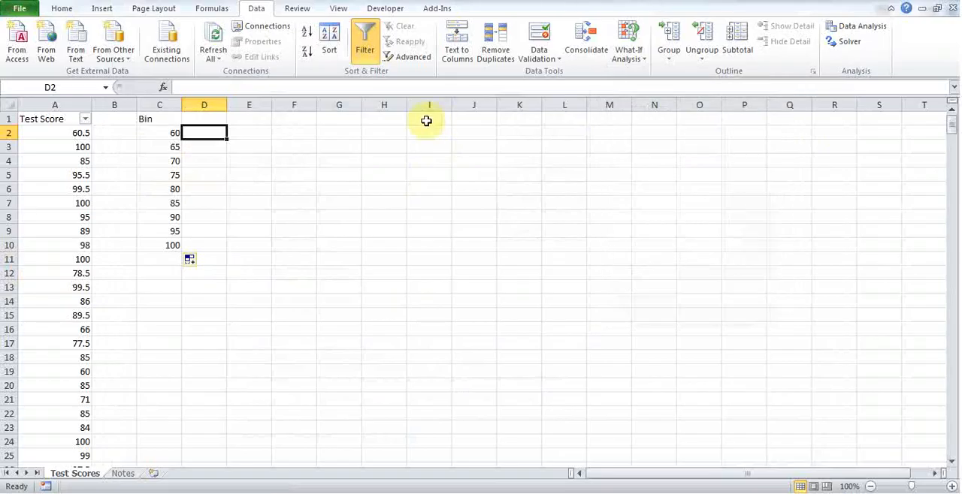
pyautogui.moveTo(815, 29)
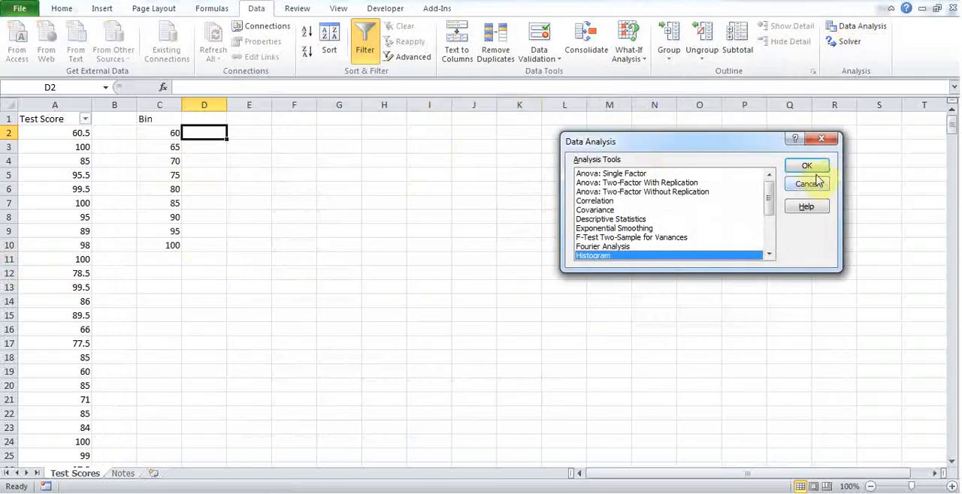
# Run Histogram on $A$1:$A$151 with bins $C$1:$C$10, Labels, output $F$1 and Chart Output.
pyautogui.click(806, 165)
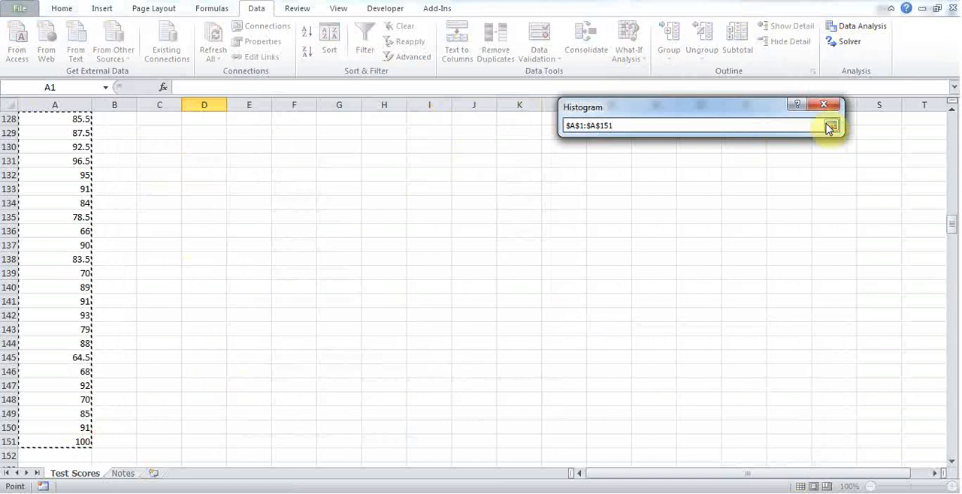
pyautogui.click(830, 125)
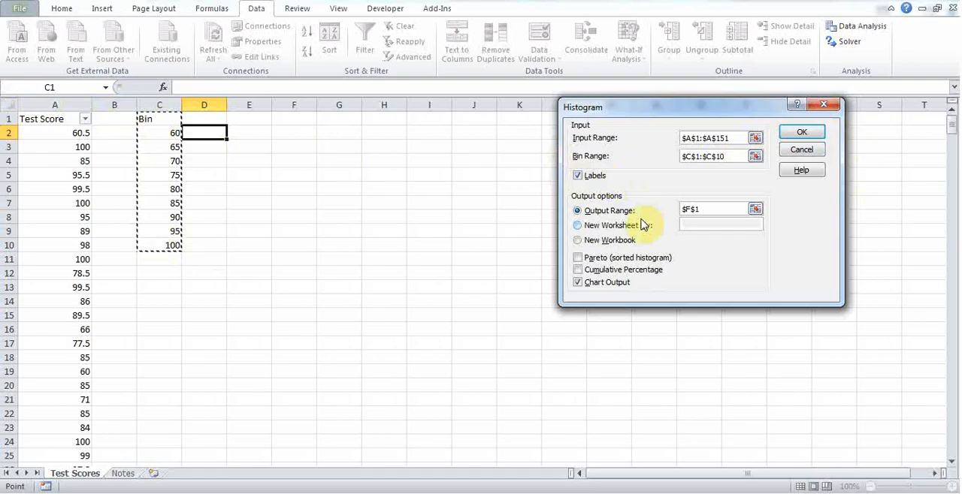
pyautogui.moveTo(638, 203)
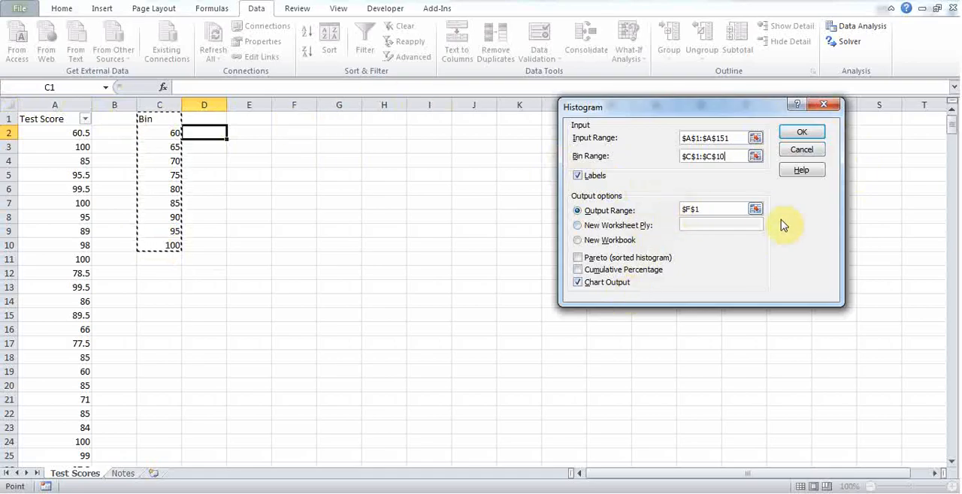
pyautogui.click(755, 209)
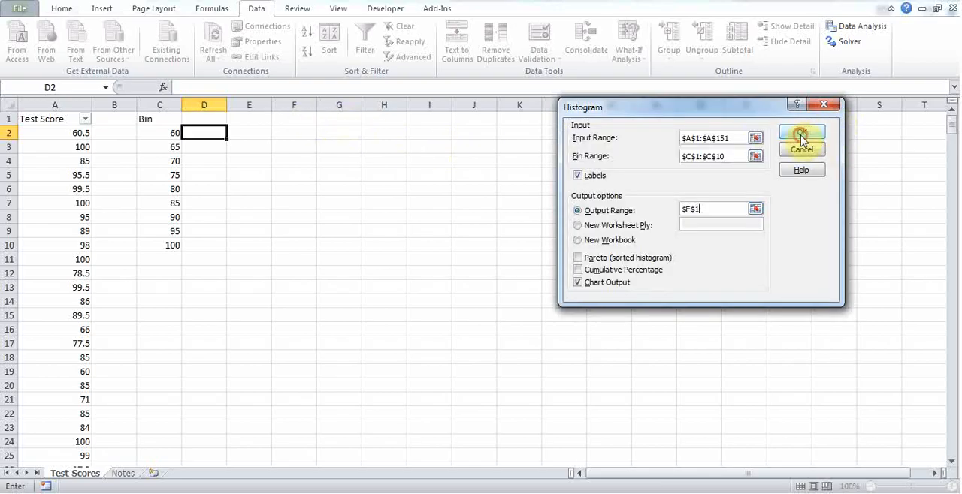
pyautogui.click(801, 137)
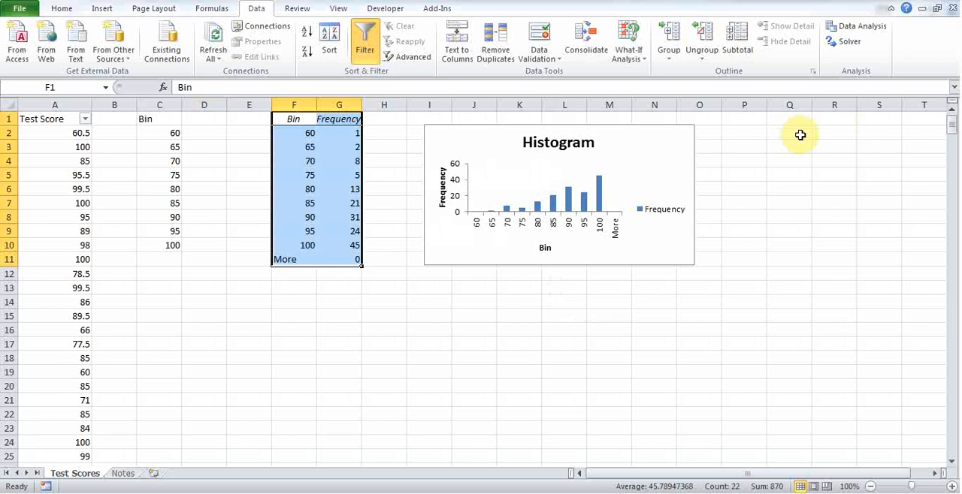
pyautogui.moveTo(703, 162)
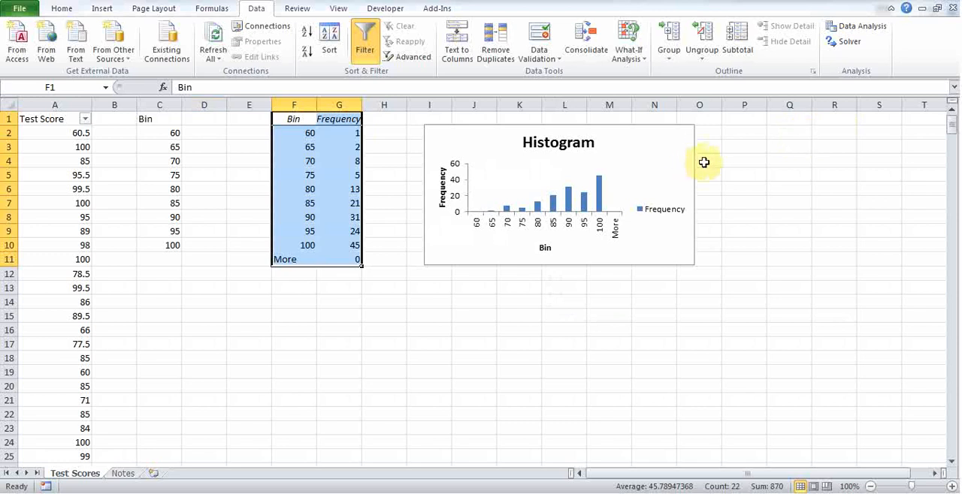
# Delete the Frequency legend from the histogram chart.
pyautogui.click(663, 209)
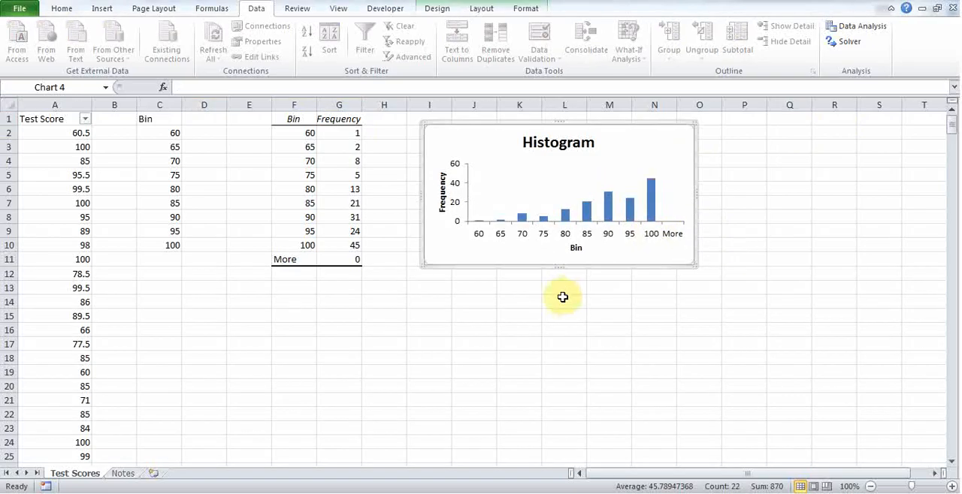
pyautogui.moveTo(478, 238)
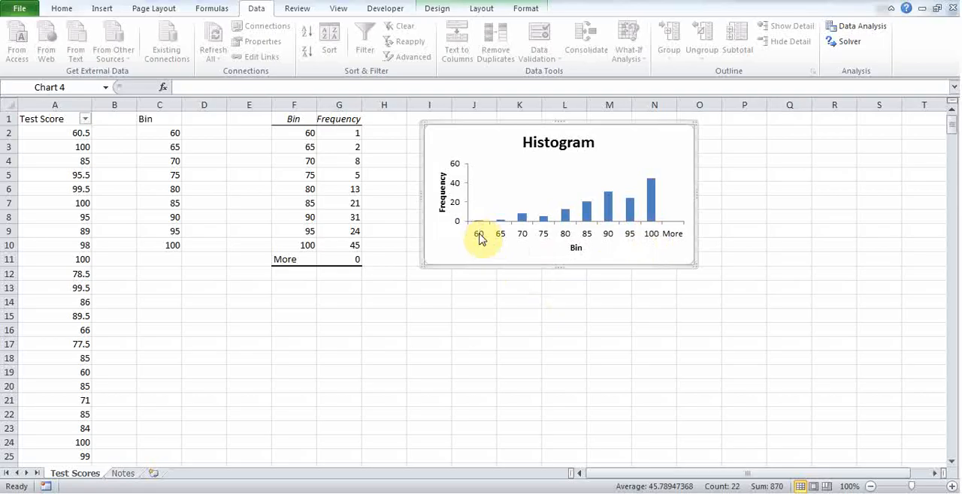
pyautogui.moveTo(522, 240)
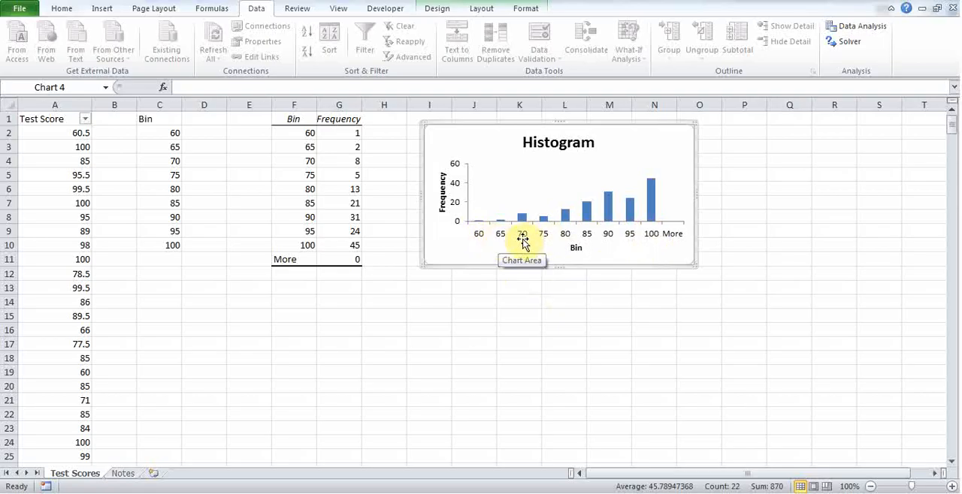
pyautogui.moveTo(489, 239)
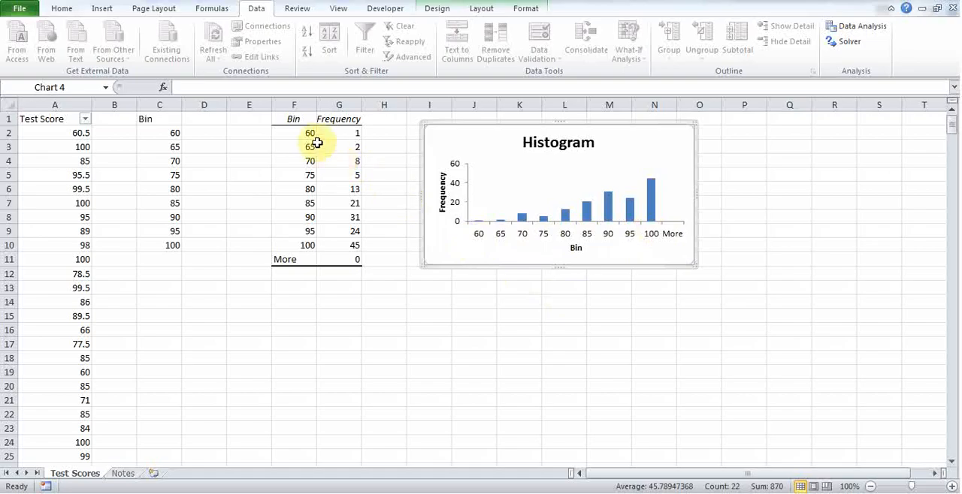
# Relabel the first bin cells F2–F5 as ranges 60.01-65, 65.01-70 and 70.01-75.
pyautogui.click(294, 133)
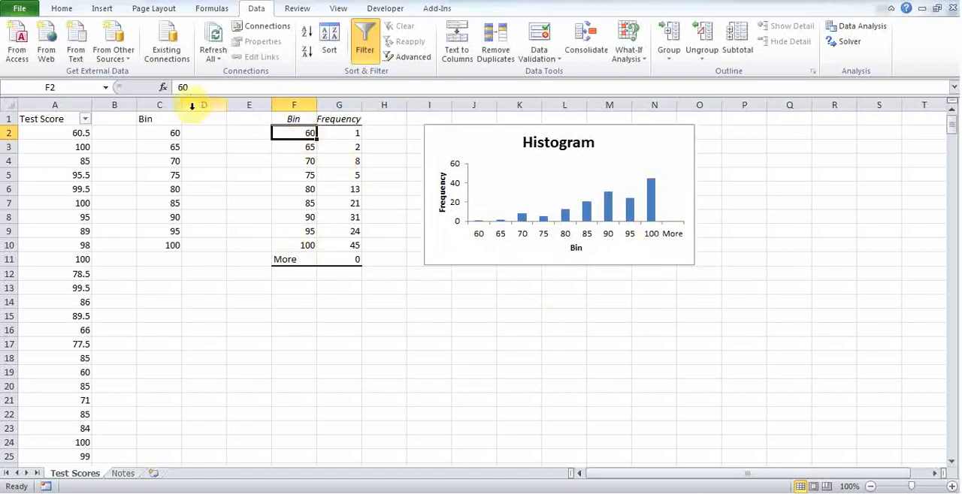
pyautogui.doubleClick(293, 133)
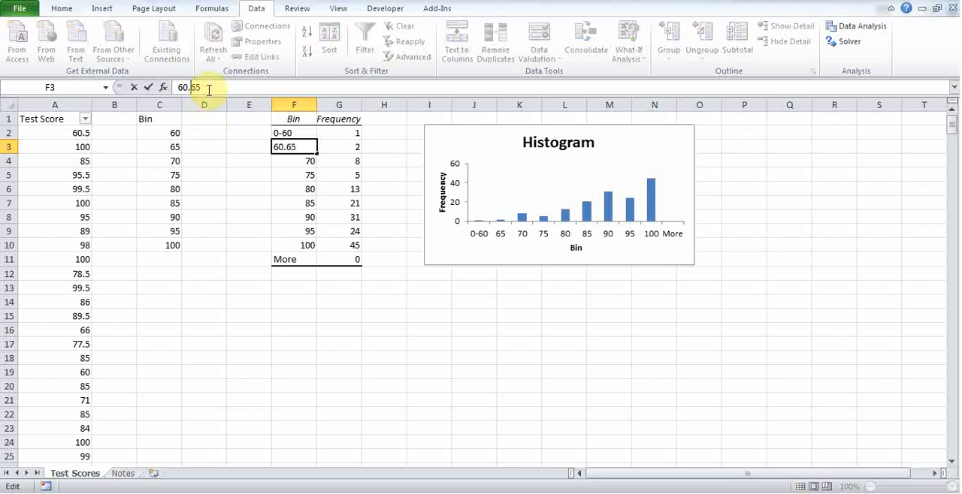
pyautogui.press('Return')
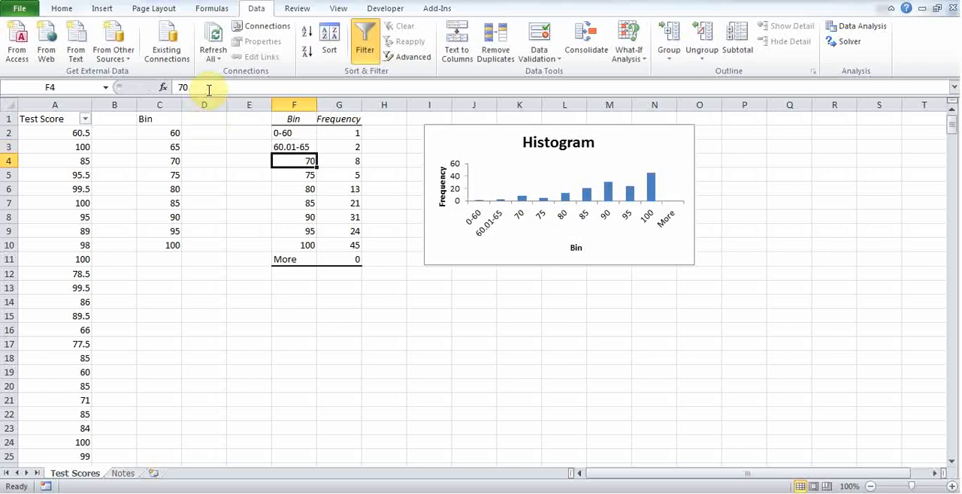
pyautogui.doubleClick(294, 161)
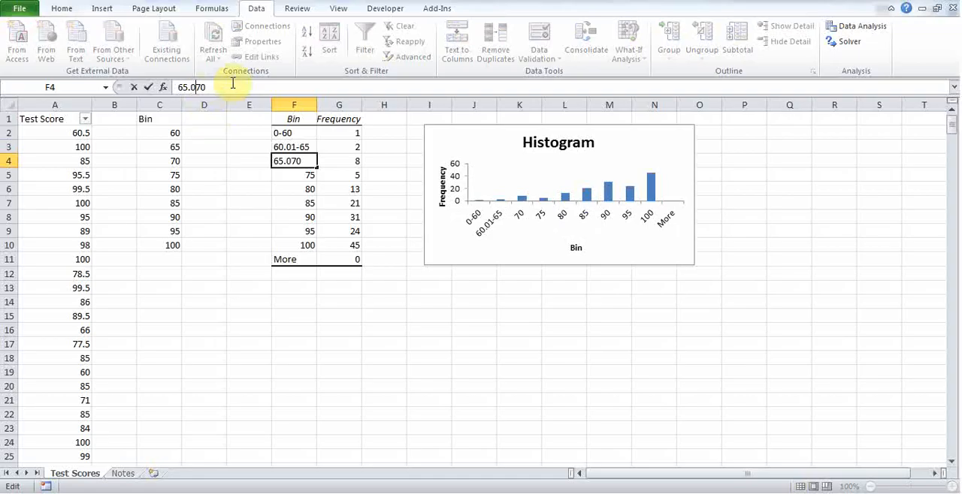
pyautogui.write('1-')
pyautogui.press('Return')
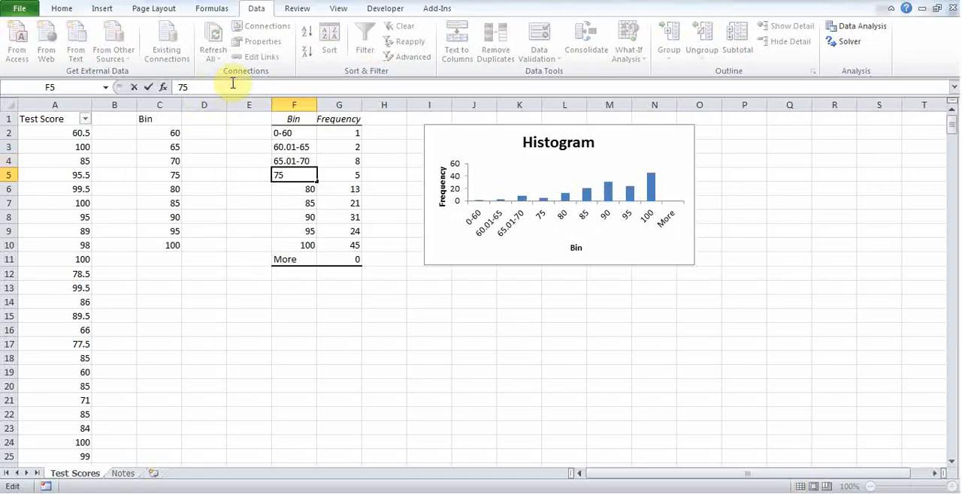
pyautogui.write('7')
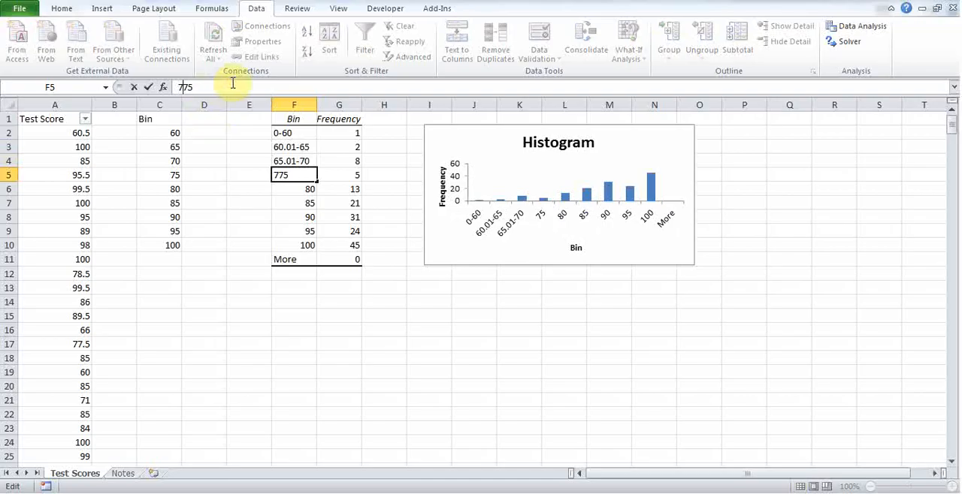
pyautogui.press('Return')
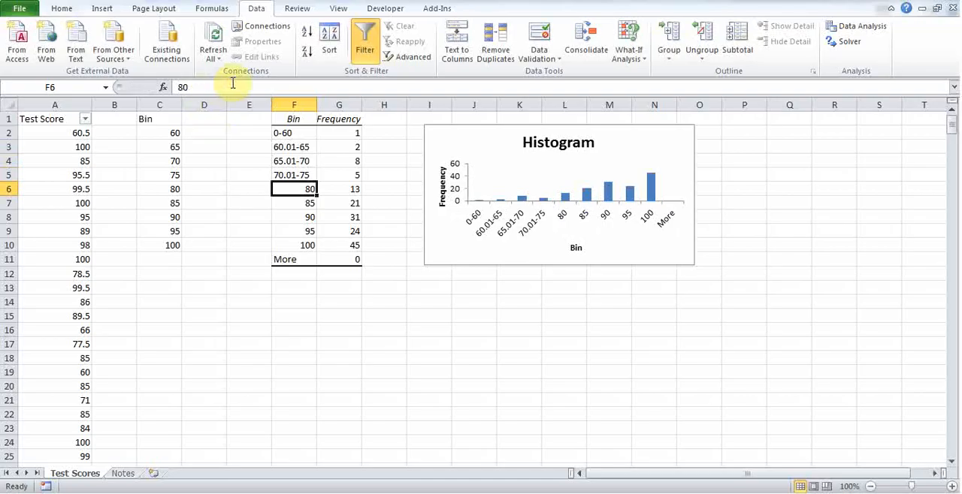
# Relabel the remaining bins as 75.01-80, 80.01-85, 85.01-90, 90.01-95 and 95.01-100.
pyautogui.doubleClick(294, 189)
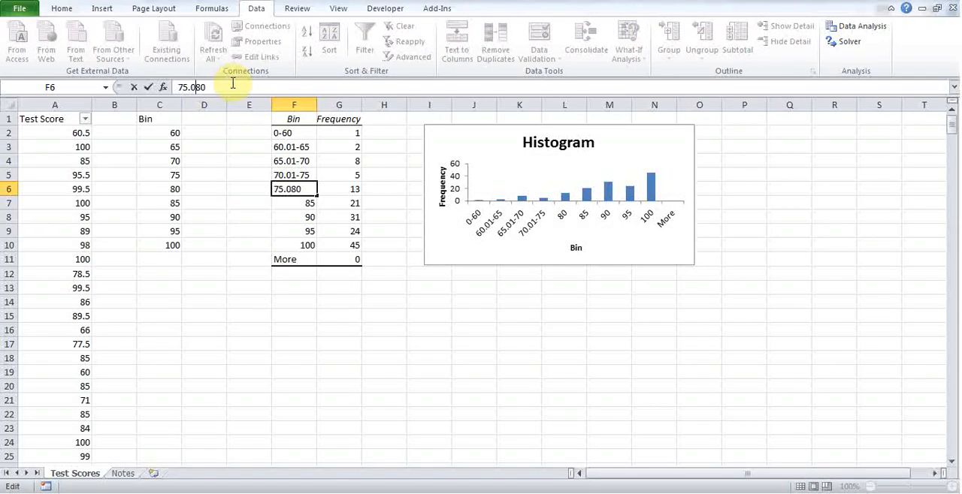
pyautogui.press('Return')
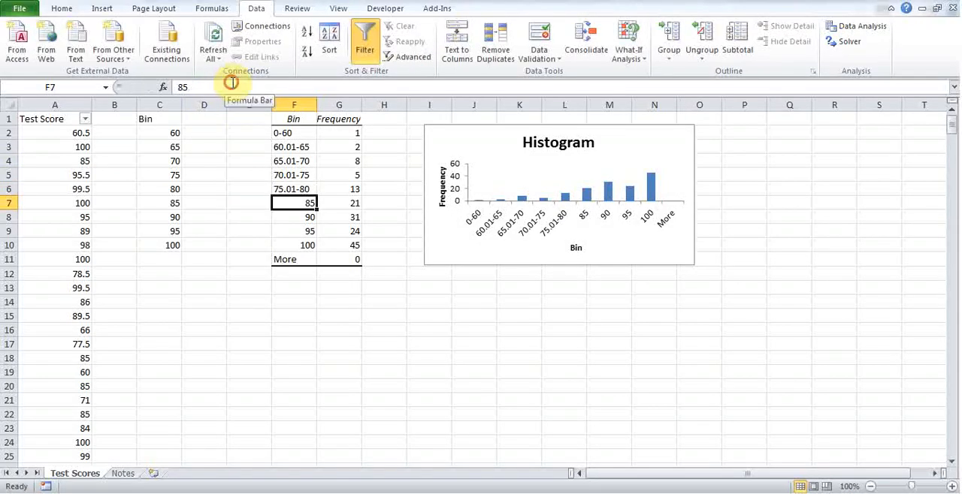
pyautogui.write('8')
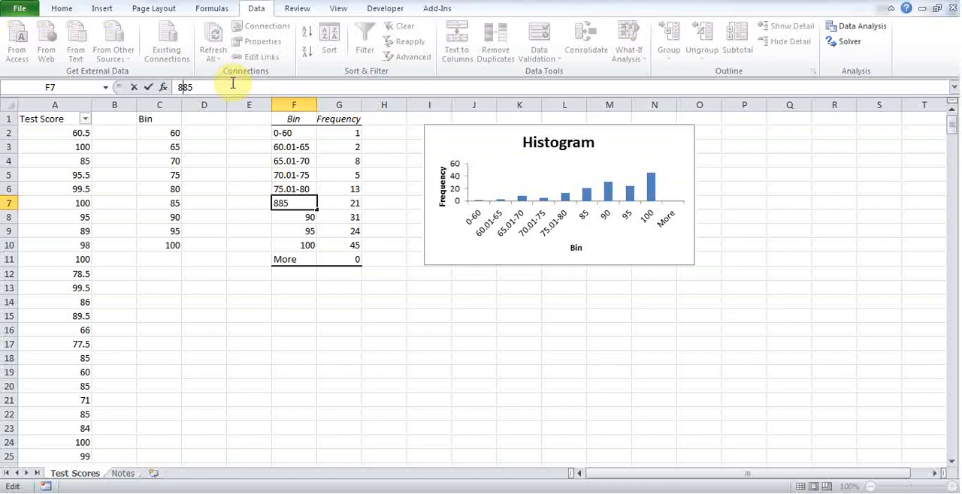
pyautogui.press('Return')
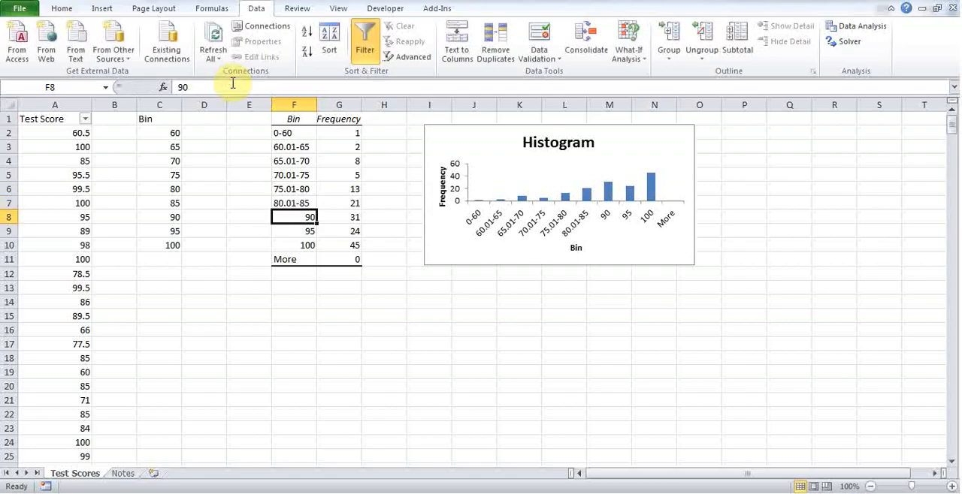
pyautogui.doubleClick(294, 217)
pyautogui.write('85.9')
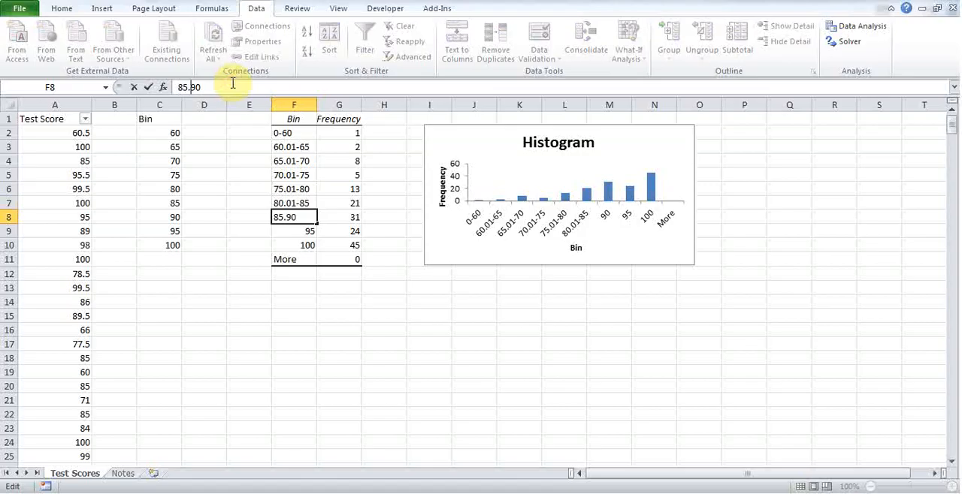
pyautogui.press('Return')
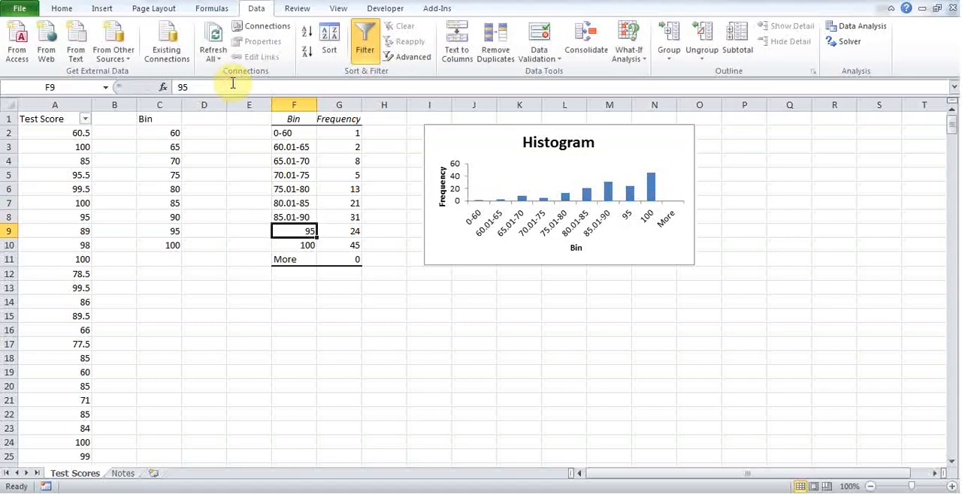
pyautogui.doubleClick(294, 231)
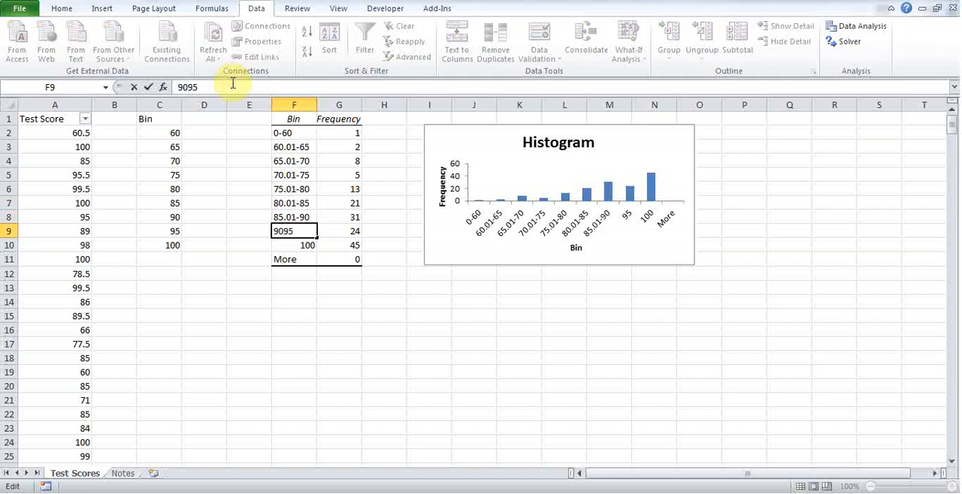
pyautogui.write('90.01-95')
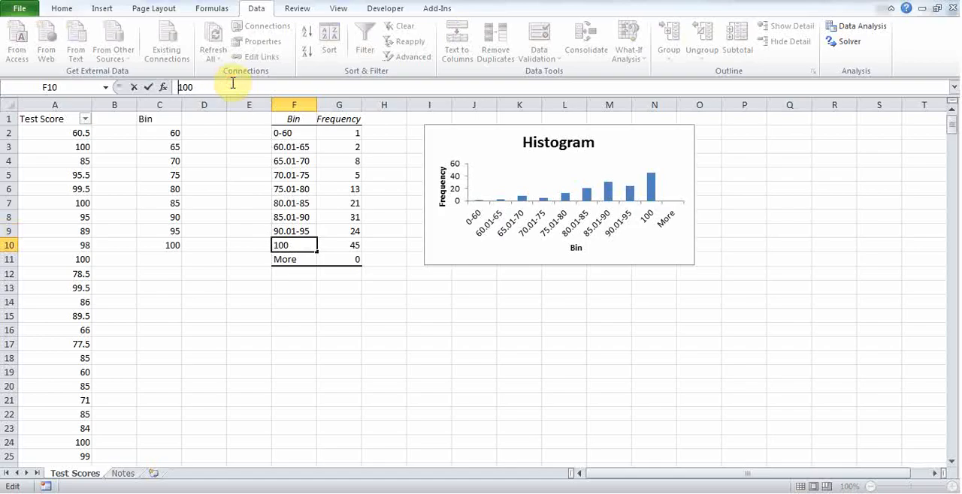
pyautogui.write('95.01-')
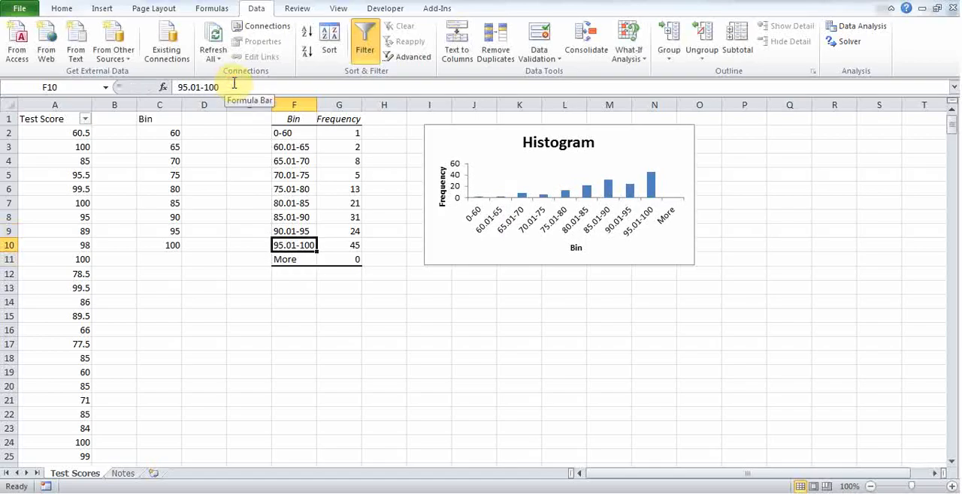
pyautogui.click(293, 147)
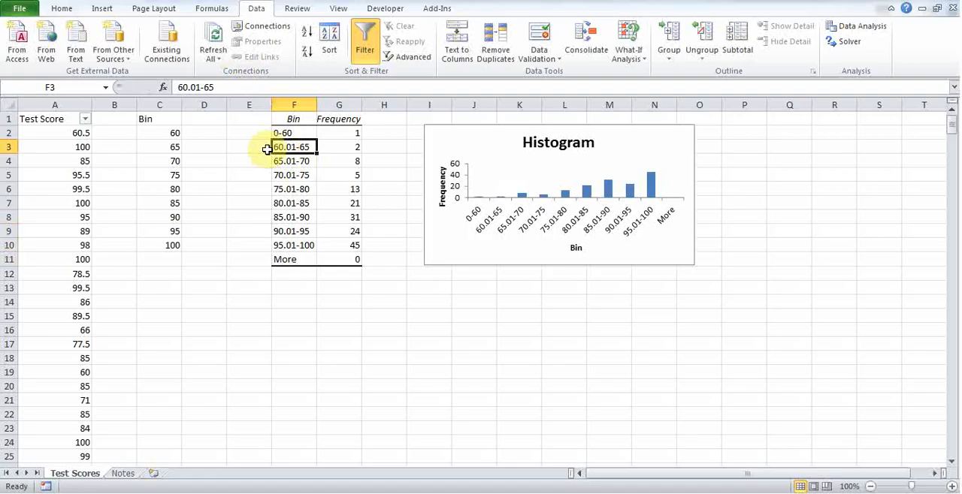
pyautogui.moveTo(481, 253)
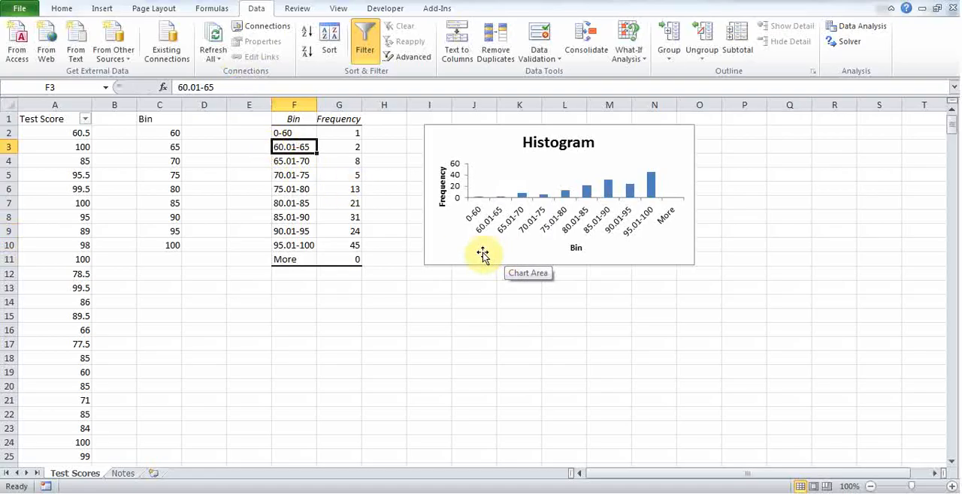
pyautogui.moveTo(478, 254)
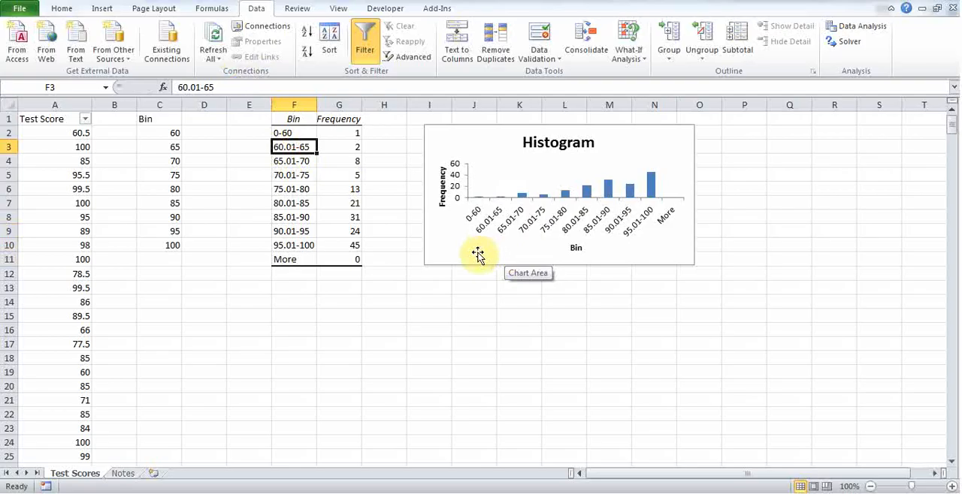
pyautogui.moveTo(550, 259)
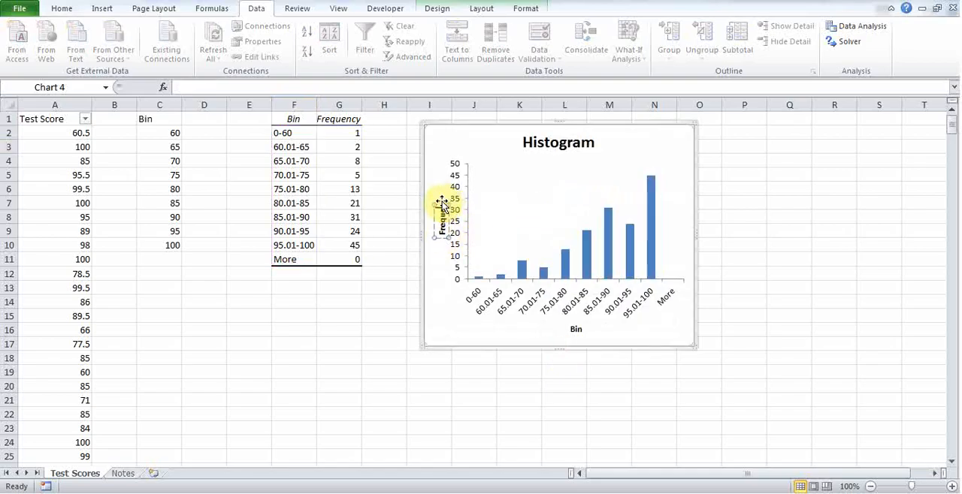
pyautogui.moveTo(442, 207)
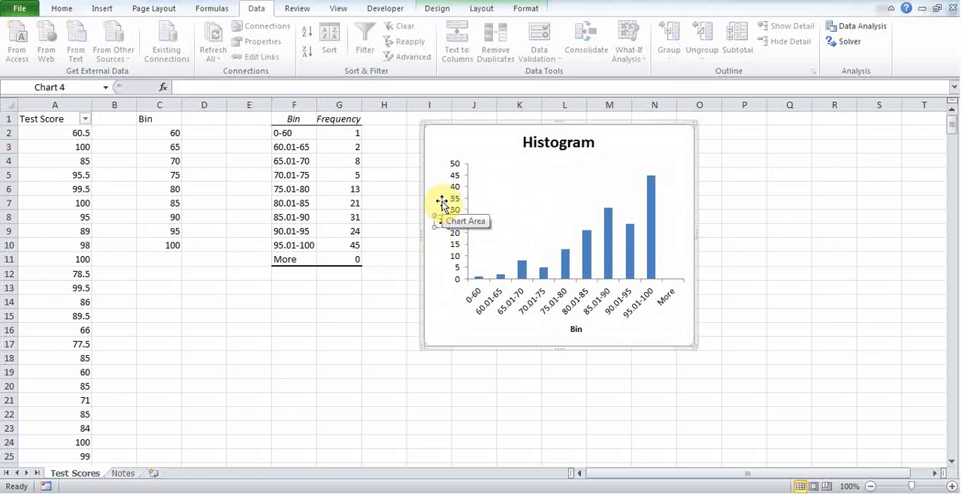
# Title the chart 'Histogram of Test Scores', axes 'Number of Tests' and 'Test Score'.
pyautogui.click(442, 225)
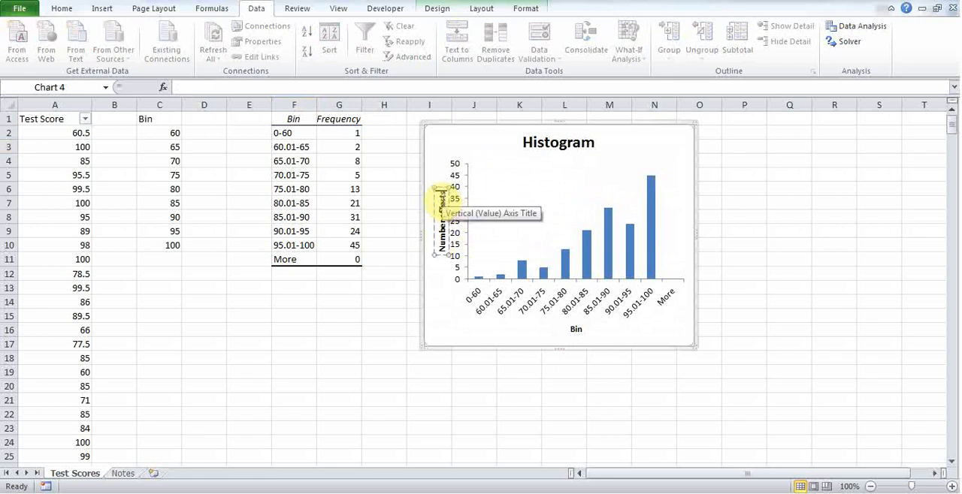
pyautogui.moveTo(399, 237)
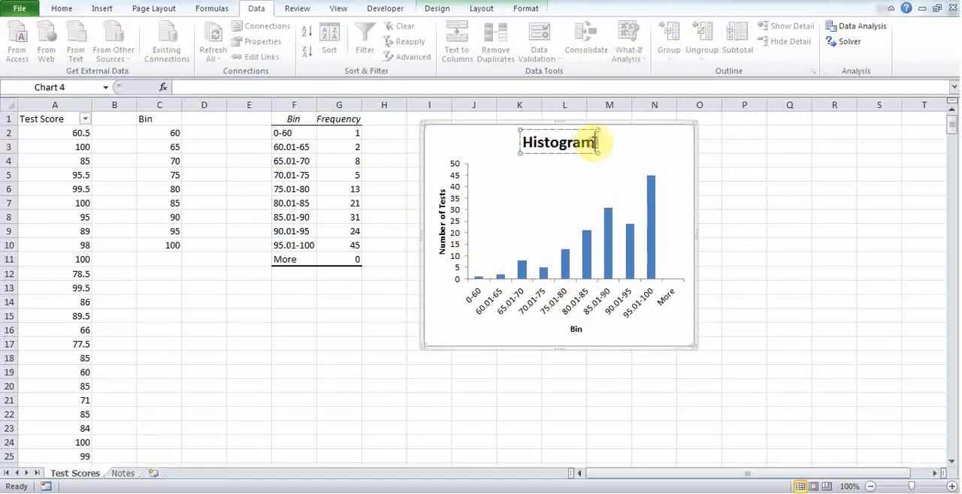
pyautogui.write('of Te')
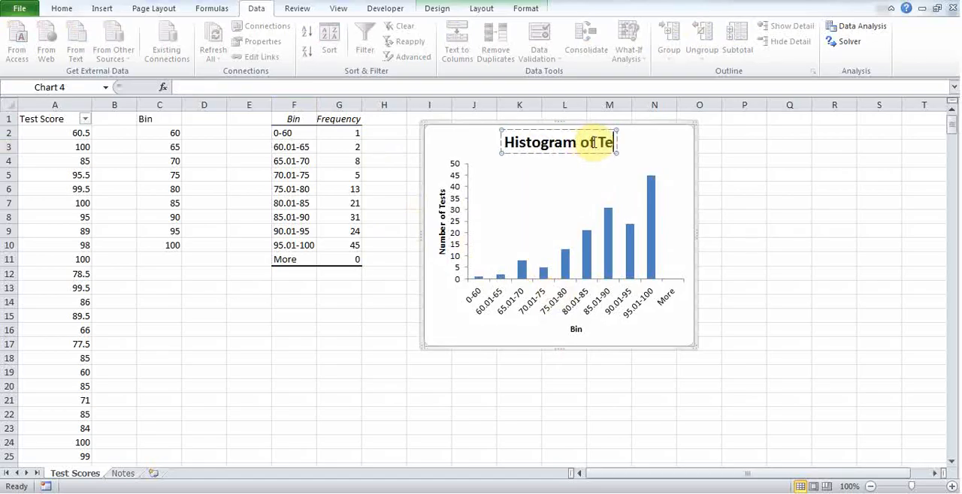
pyautogui.write('st Scores')
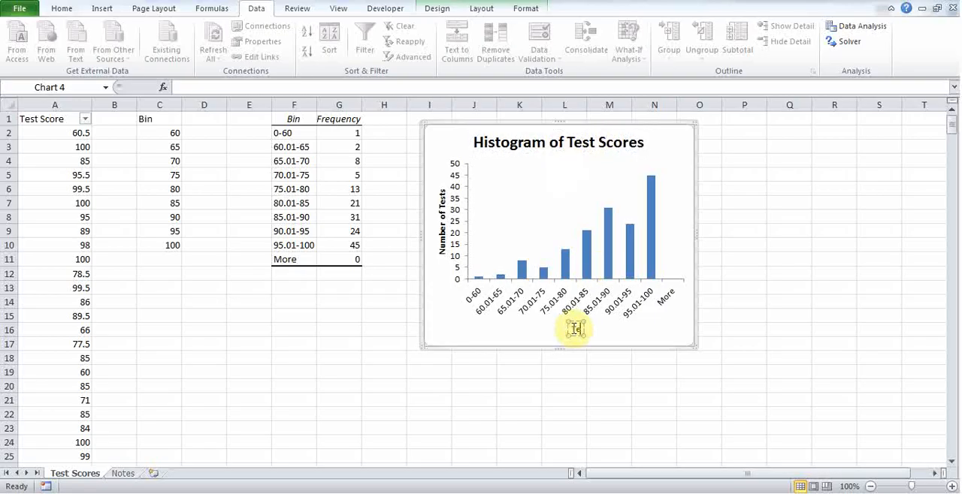
pyautogui.click(384, 329)
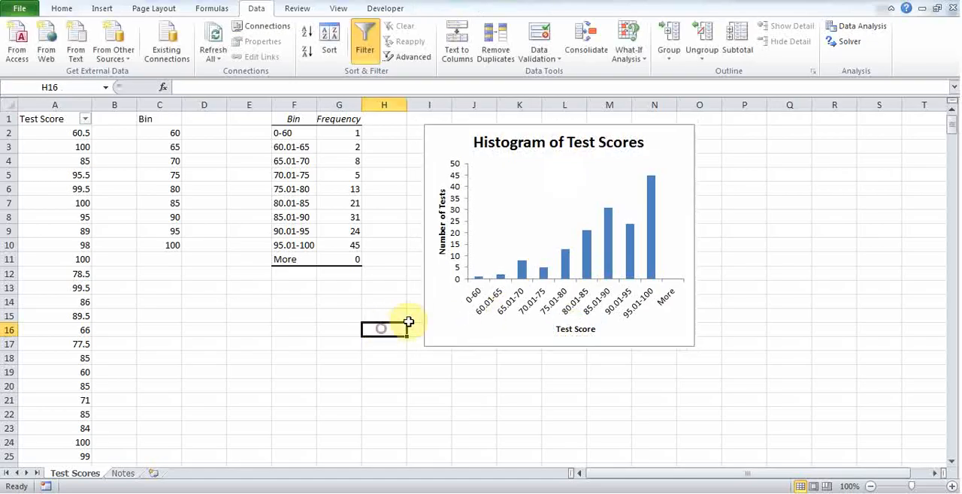
# Set the Frequency series Gap Width to 0% in Format Data Series.
pyautogui.click(629, 218)
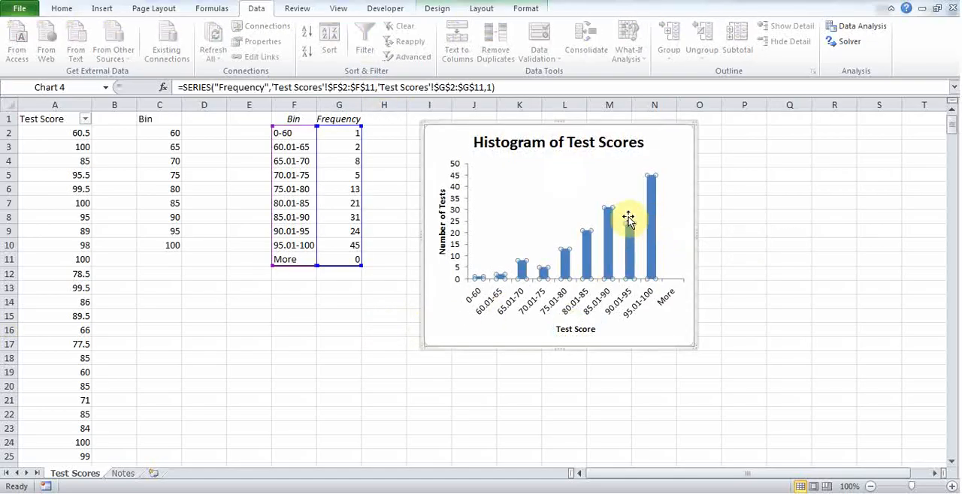
pyautogui.moveTo(470, 180)
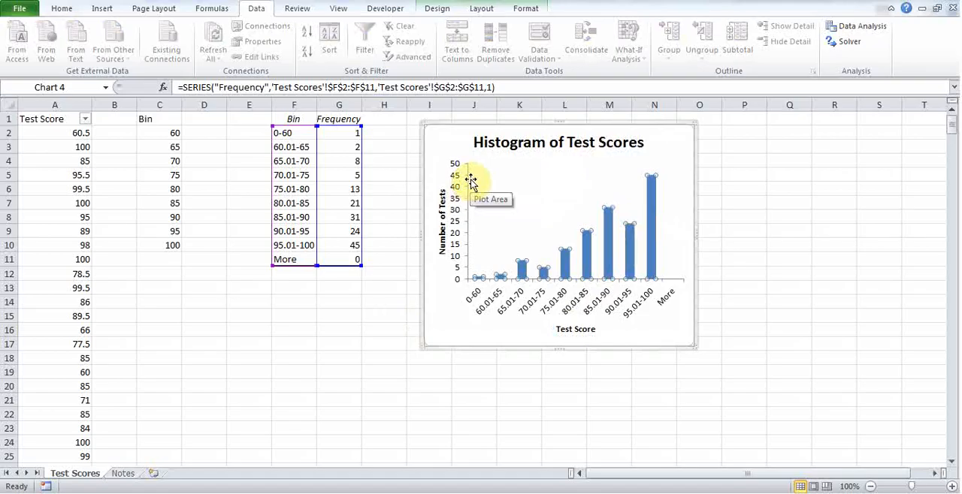
pyautogui.moveTo(635, 321)
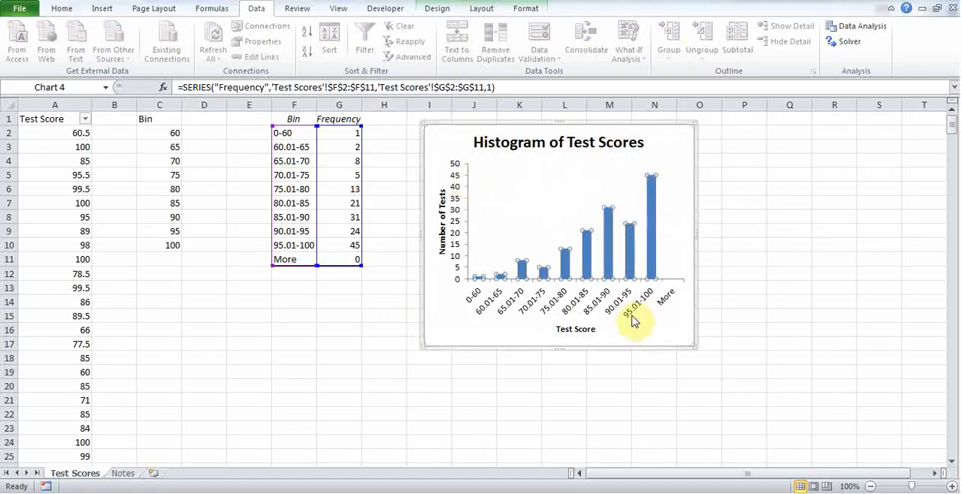
pyautogui.moveTo(650, 304)
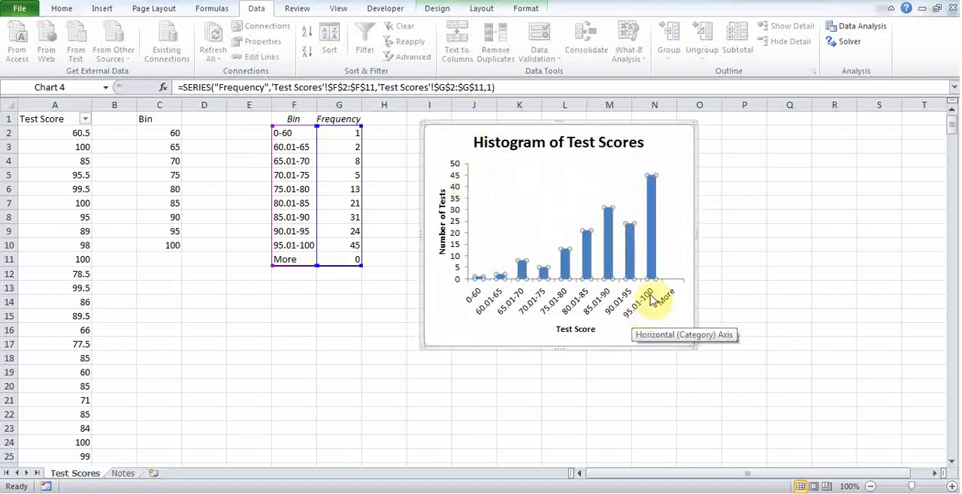
pyautogui.moveTo(672, 204)
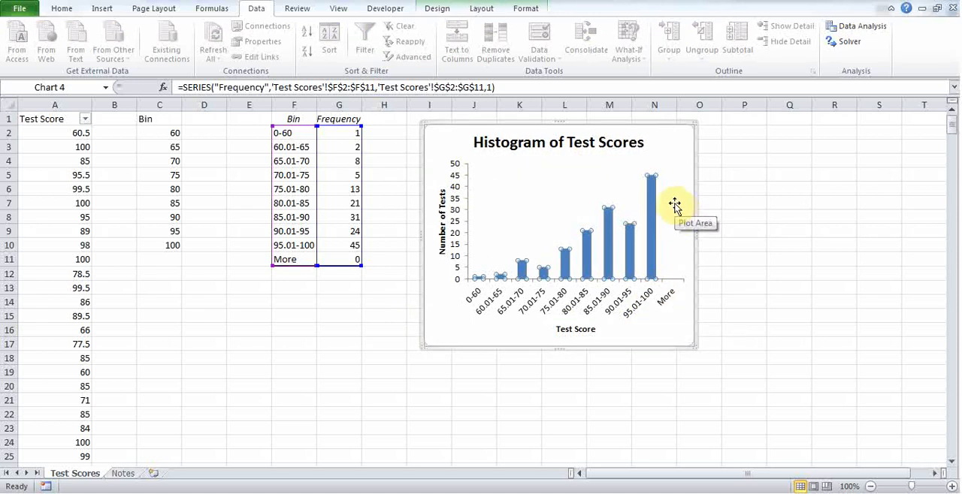
pyautogui.moveTo(488, 329)
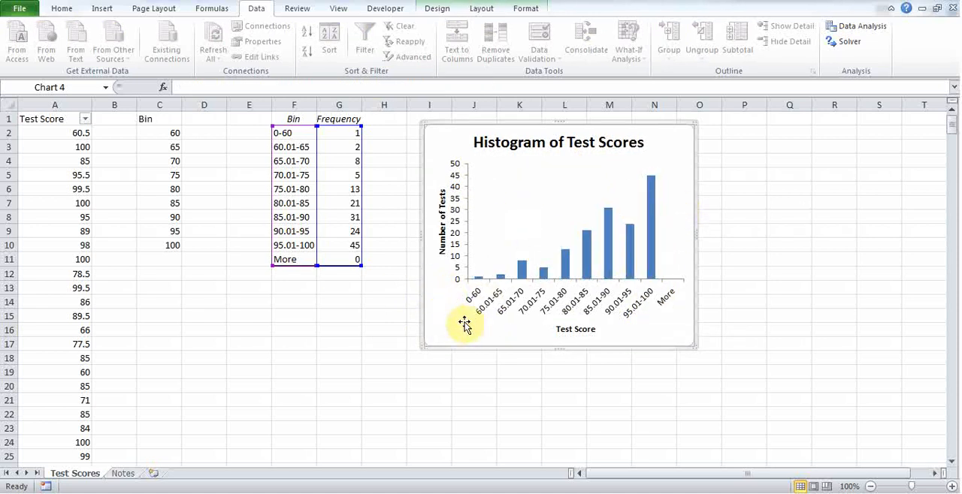
pyautogui.moveTo(565, 267)
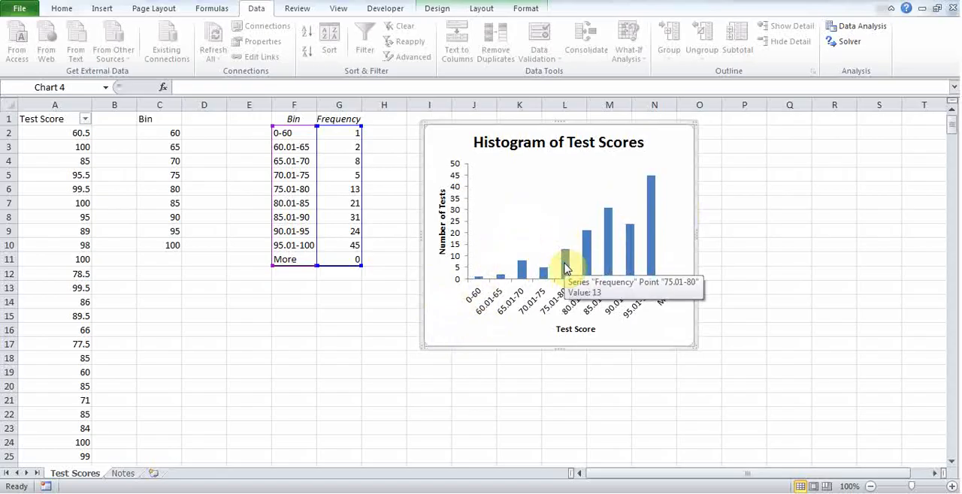
pyautogui.moveTo(436, 333)
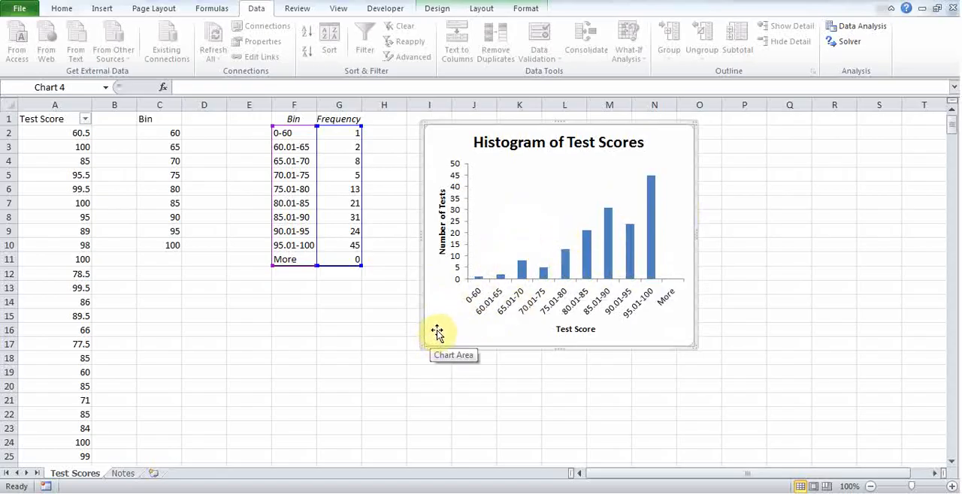
pyautogui.click(522, 275)
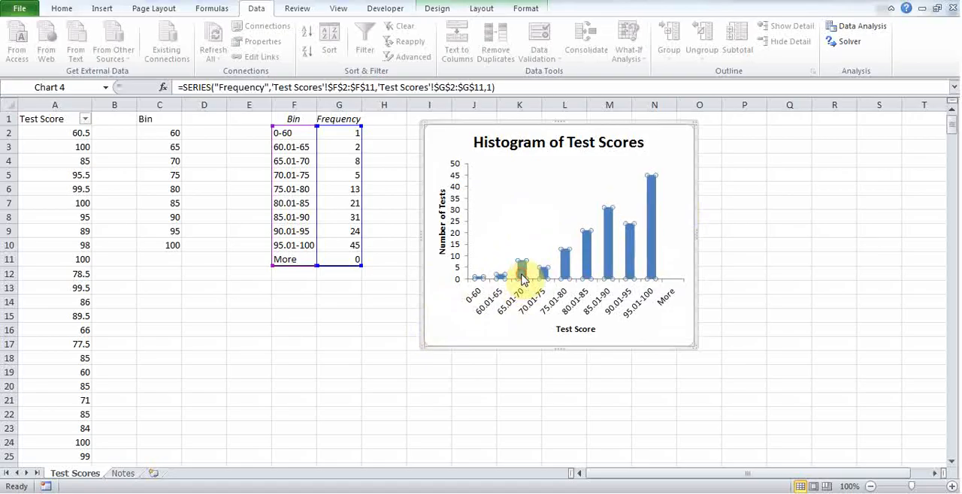
pyautogui.doubleClick(523, 270)
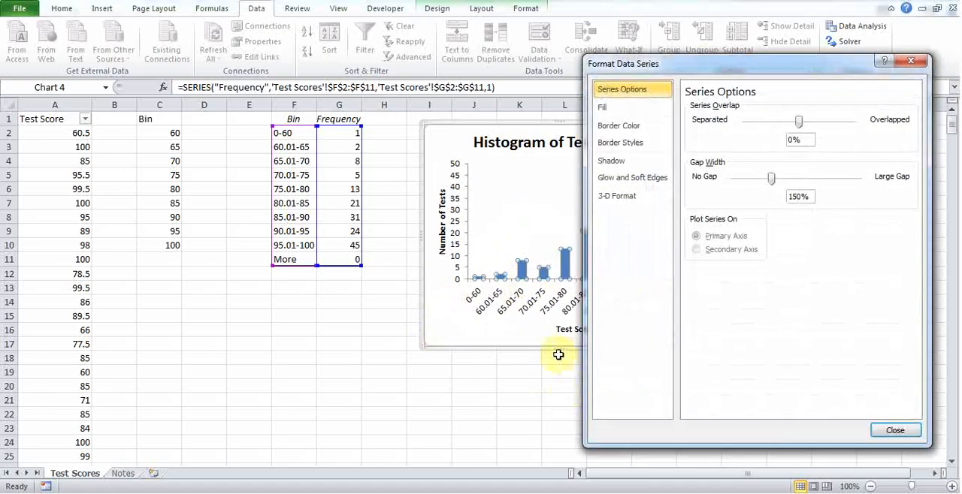
pyautogui.moveTo(770, 178); pyautogui.dragTo(733, 178)
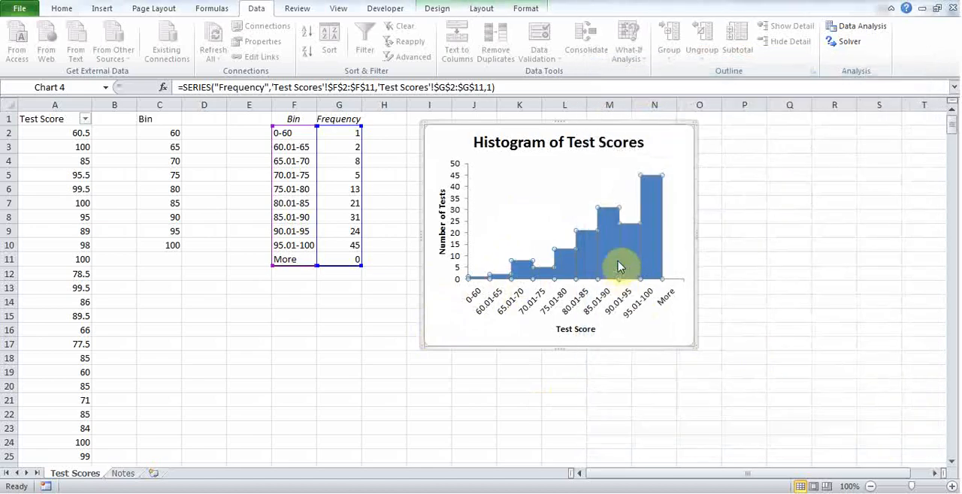
# Give the histogram bars No Fill with a black outline.
pyautogui.click(525, 9)
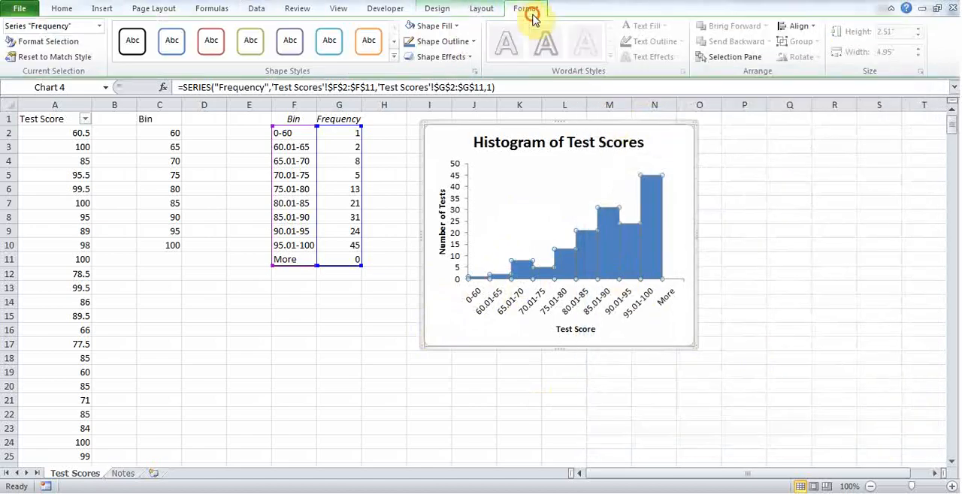
pyautogui.moveTo(417, 30)
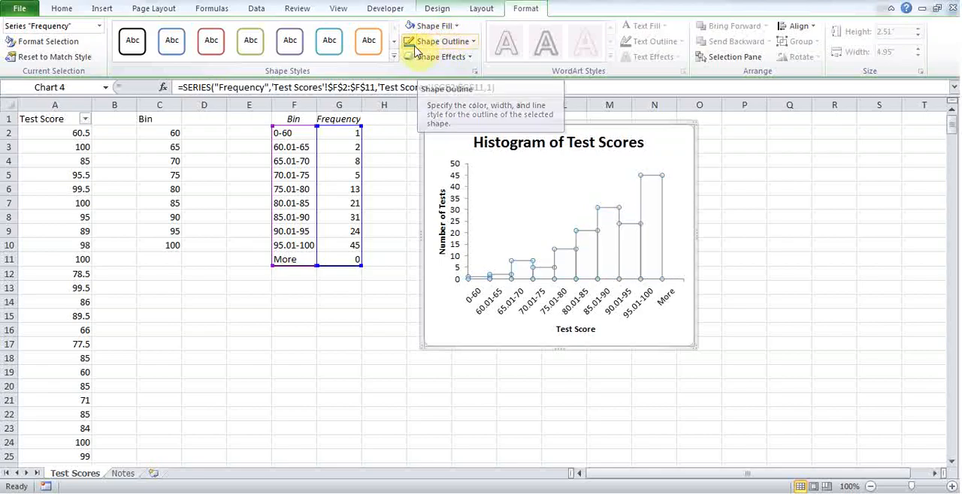
pyautogui.click(375, 329)
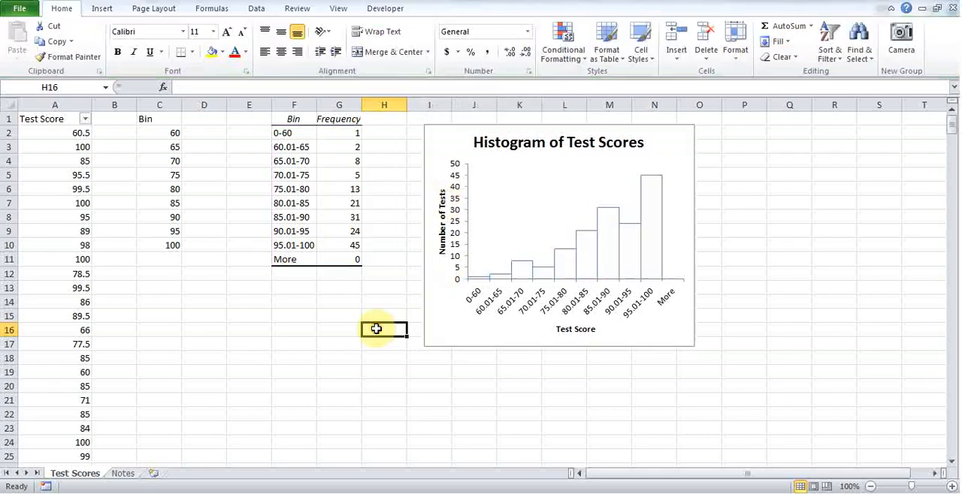